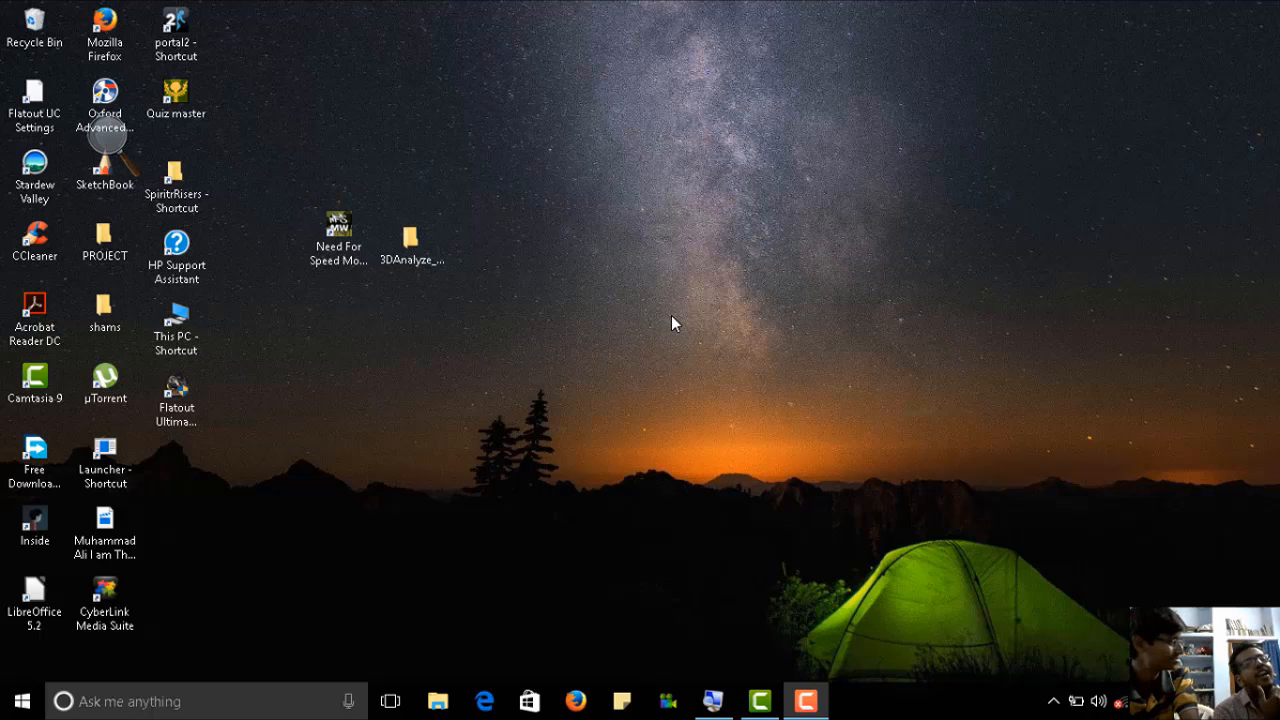
pyautogui.moveTo(583, 340)
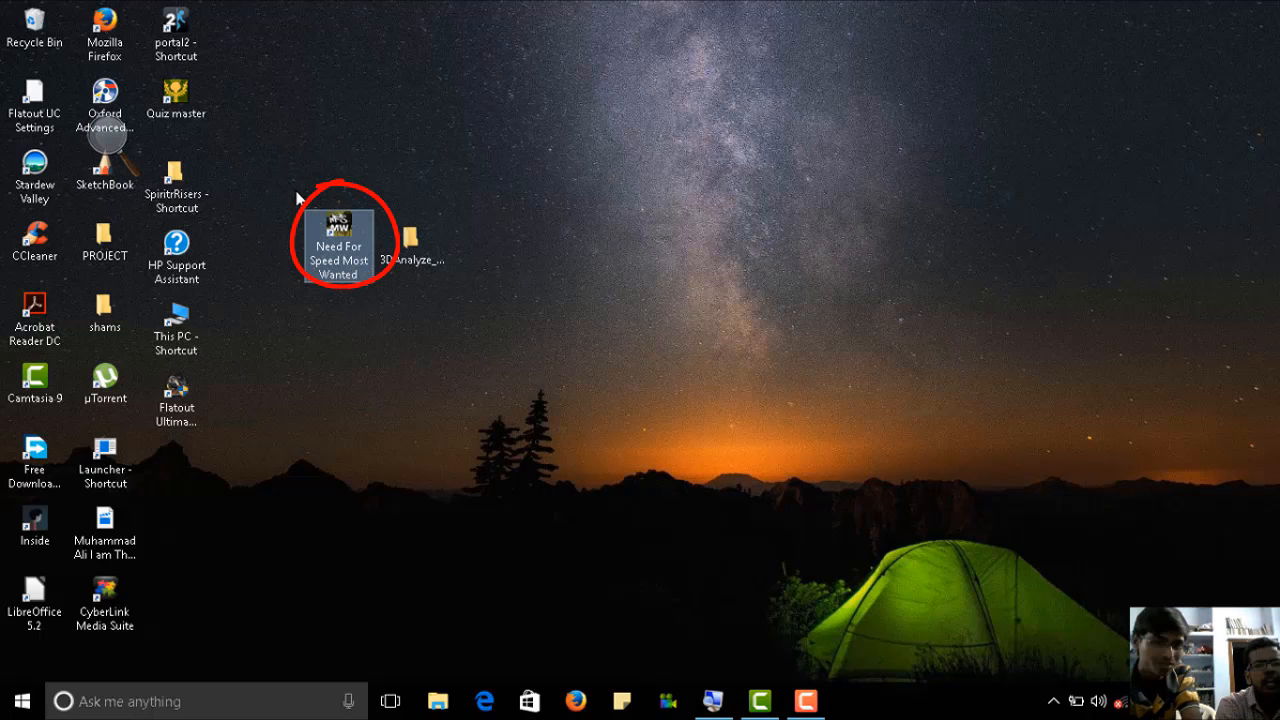
pyautogui.moveTo(289, 192)
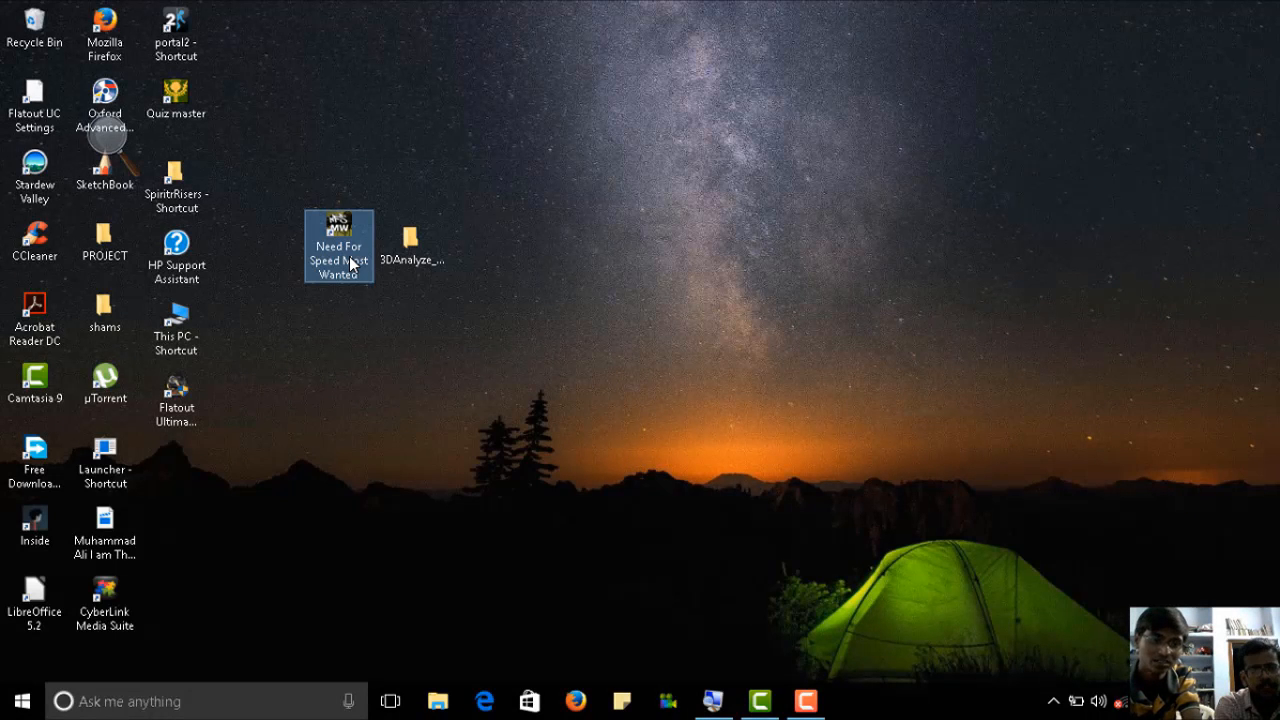
pyautogui.moveTo(345, 245)
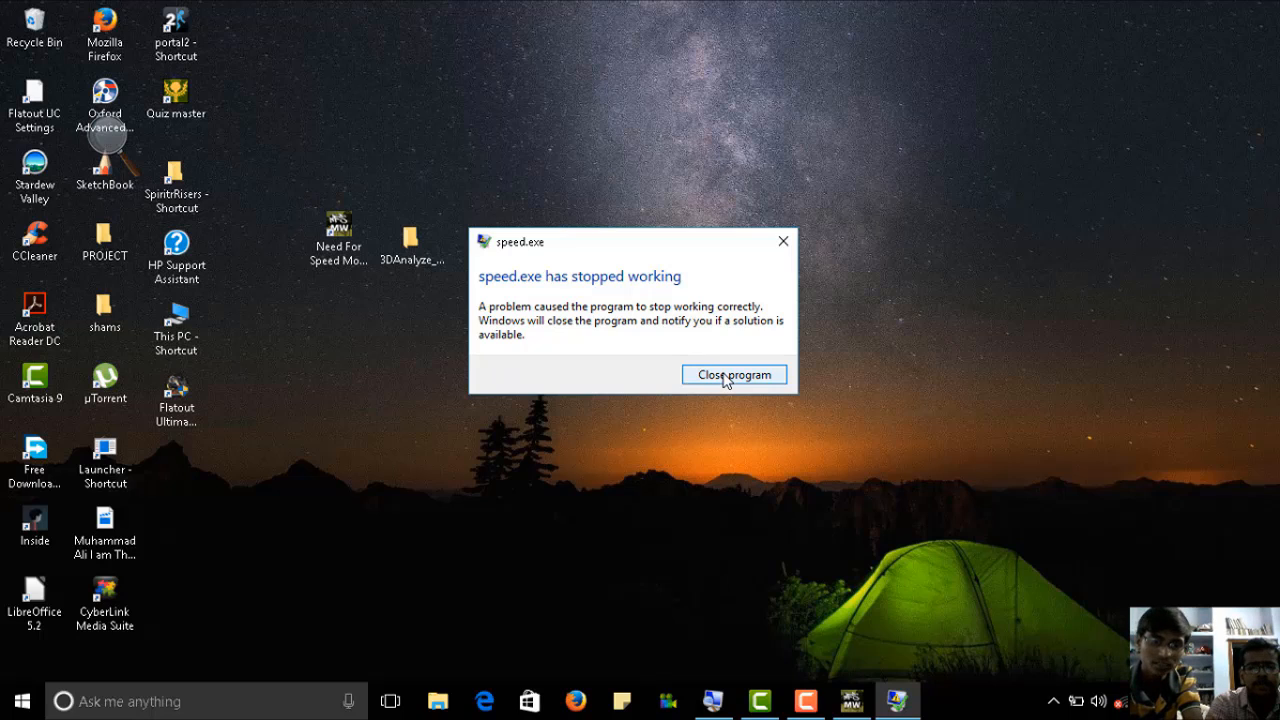
# Step: Close the crashed game and select, then deselect, the Need For Speed Most Wanted desktop shortcut
pyautogui.click(733, 374)
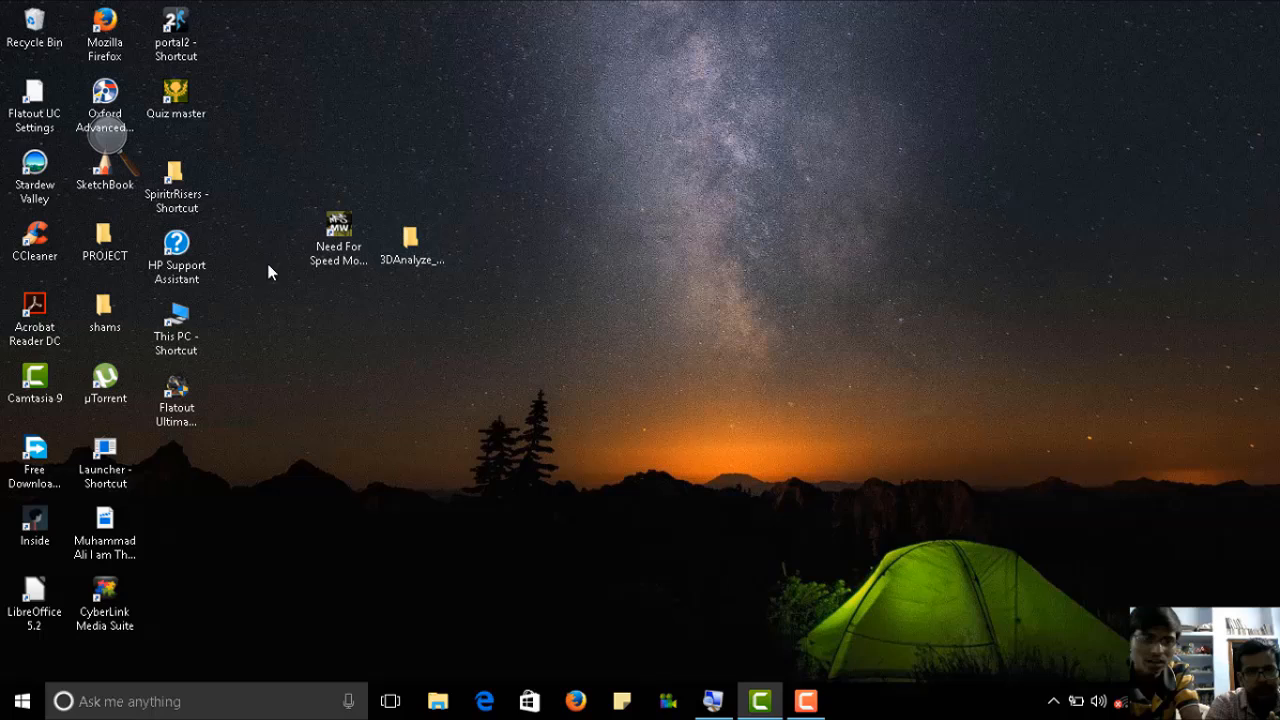
pyautogui.click(337, 240)
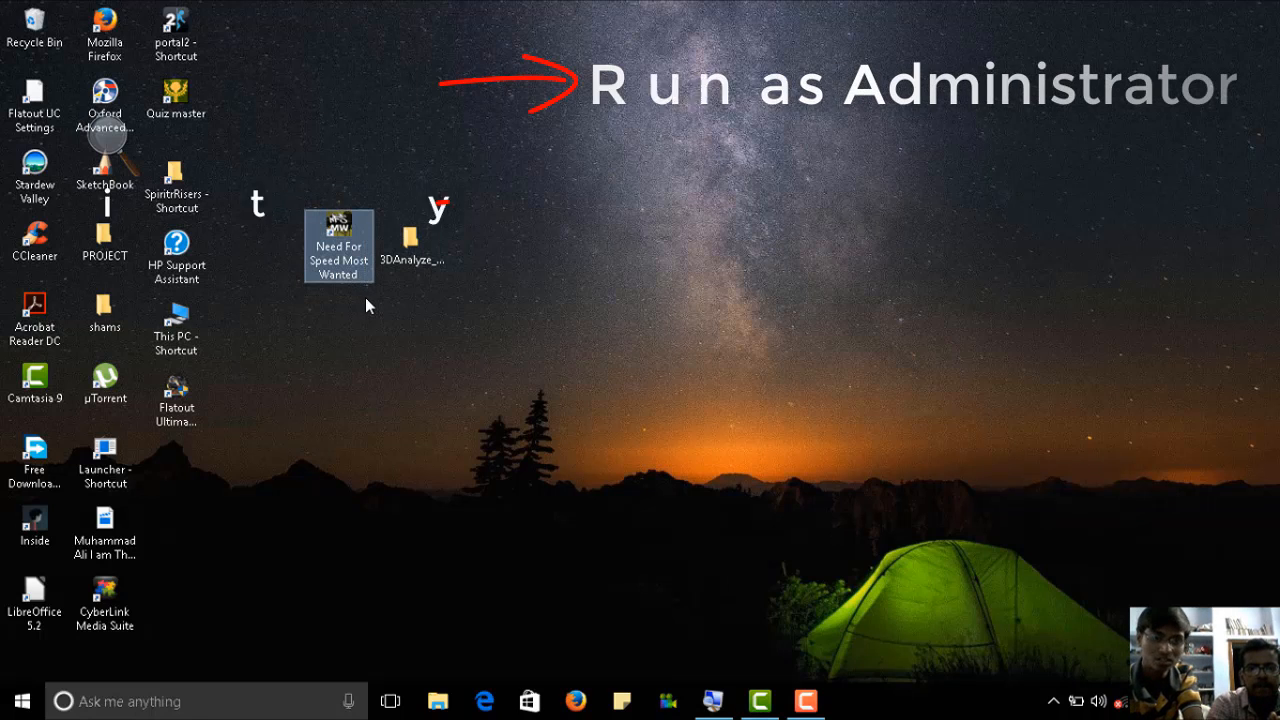
pyautogui.moveTo(340, 250)
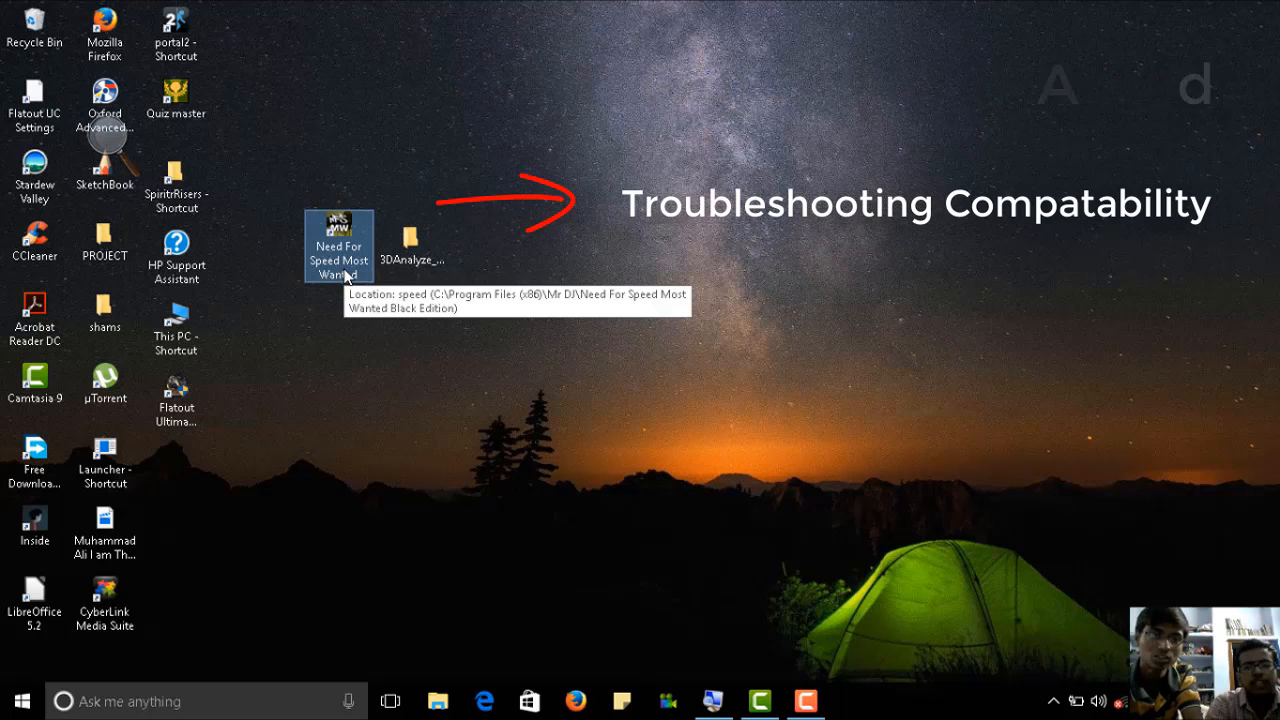
pyautogui.moveTo(340, 165)
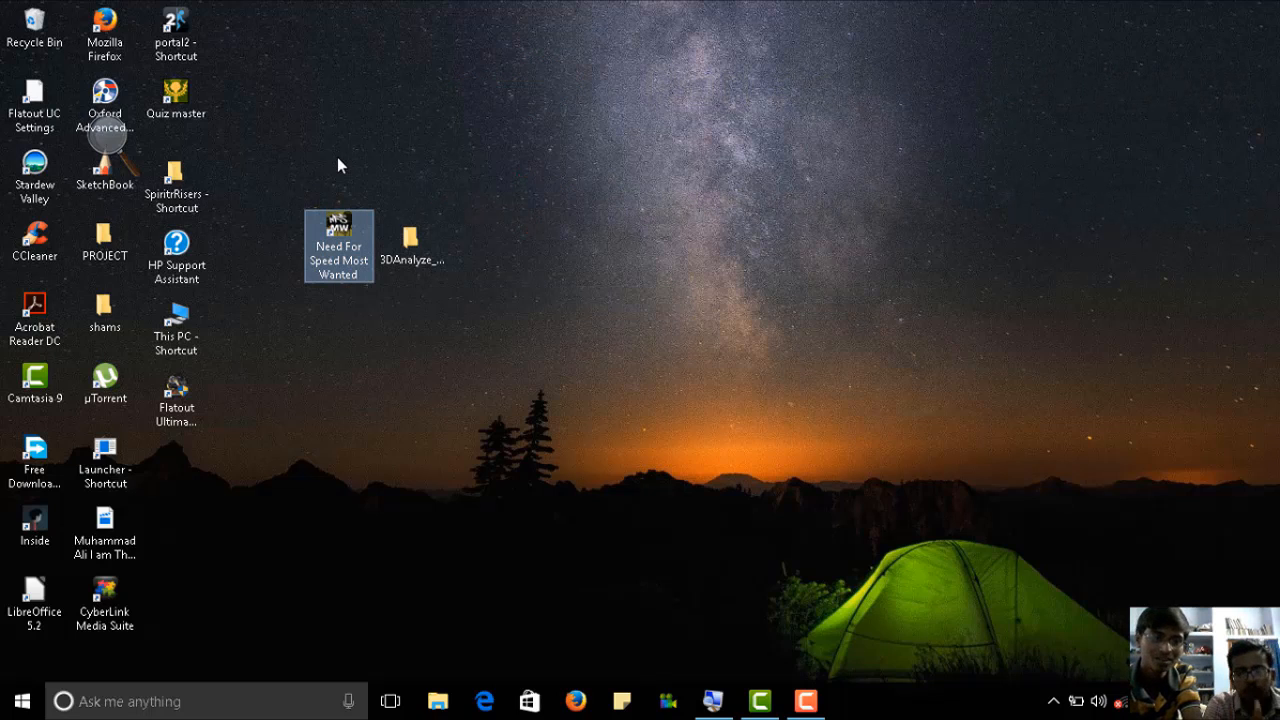
pyautogui.moveTo(338, 163); pyautogui.dragTo(365, 320)
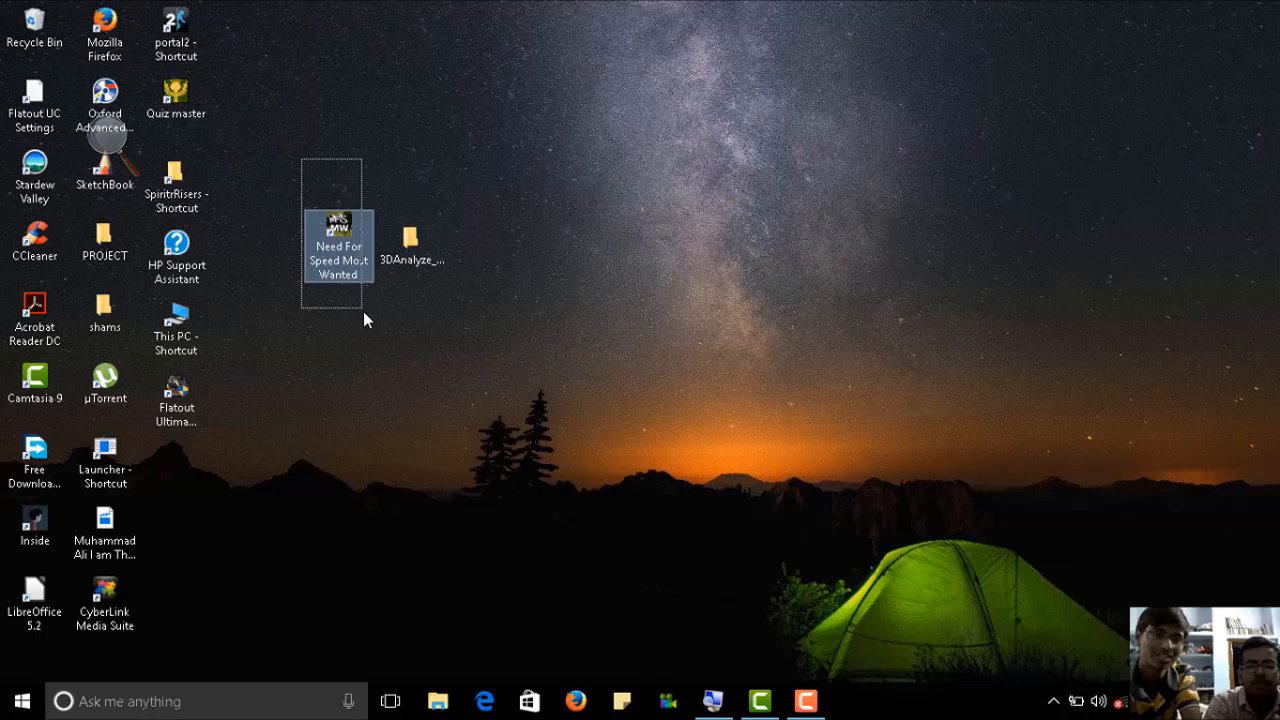
pyautogui.click(388, 337)
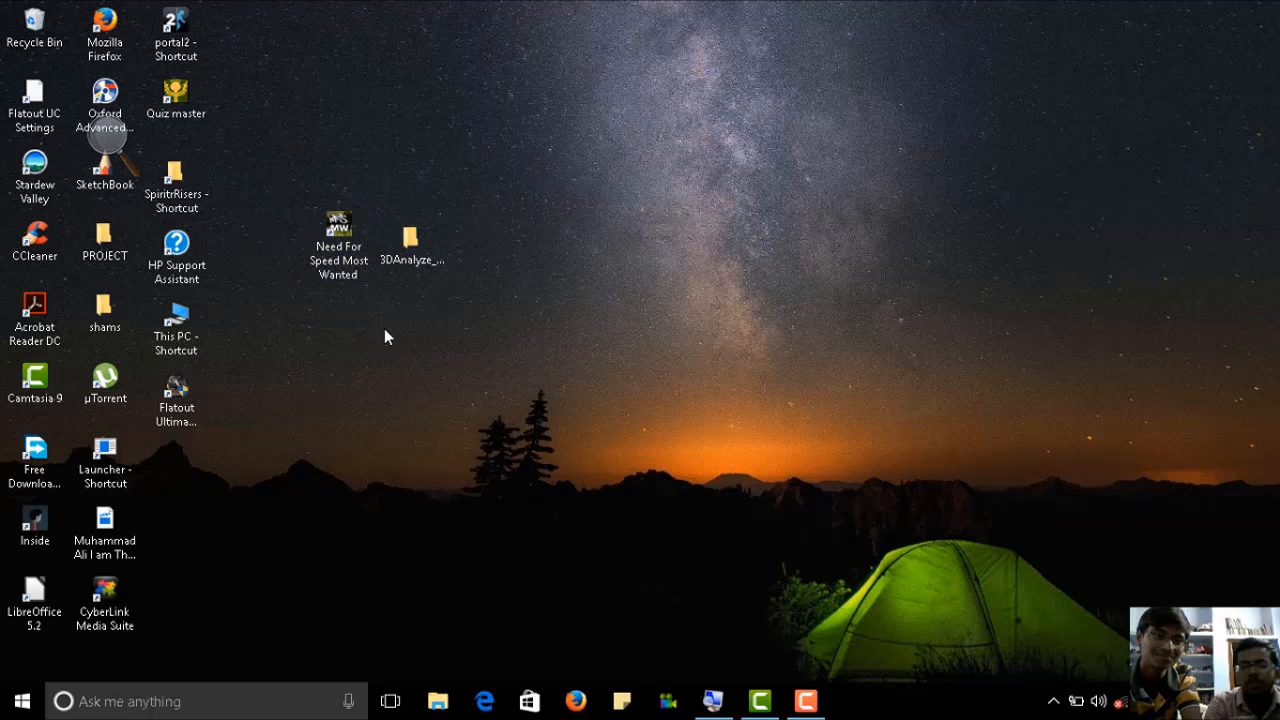
pyautogui.moveTo(411, 240)
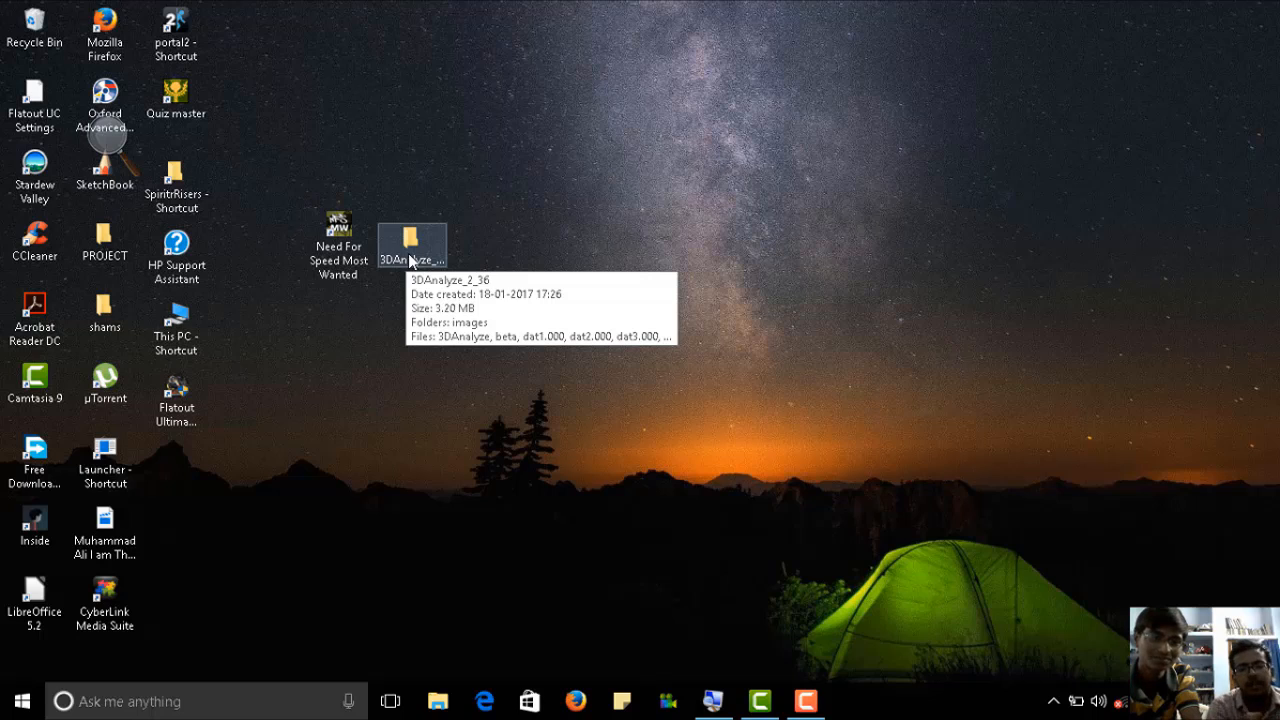
pyautogui.moveTo(454, 319)
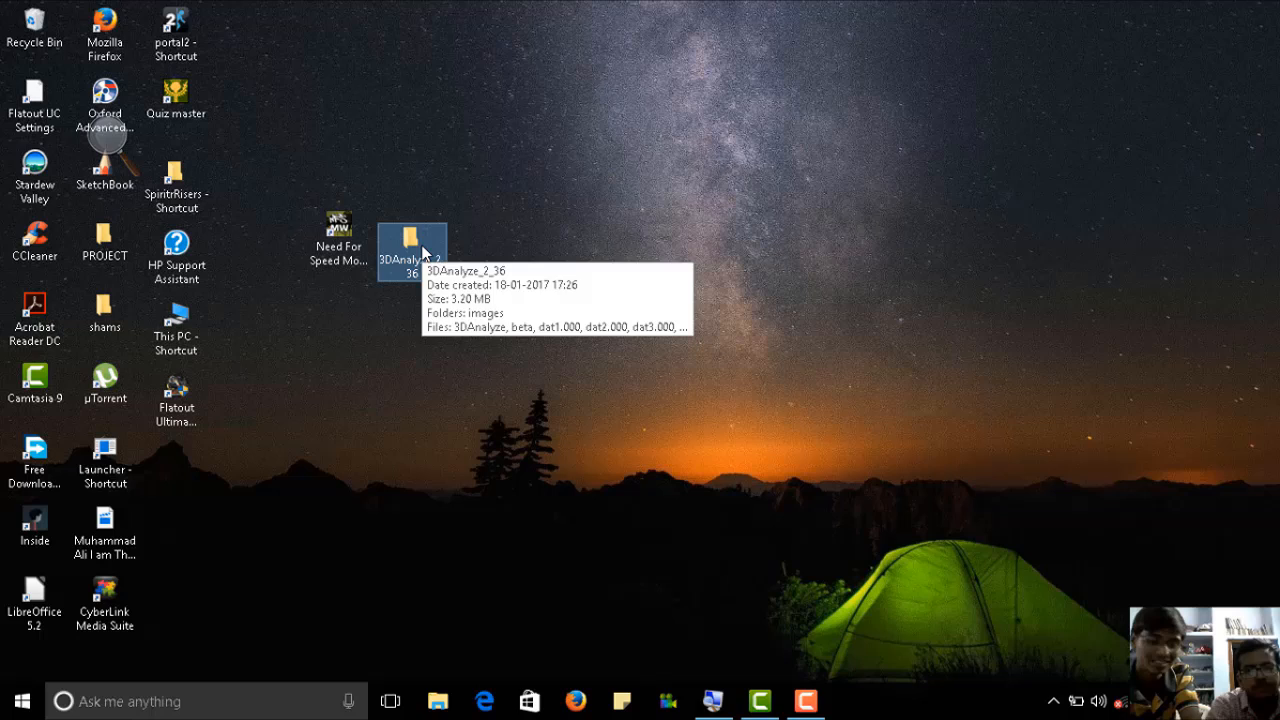
# Step: Launch 3DAnalyze from the 3DAnalyze_2_36 folder as administrator
pyautogui.doubleClick(412, 240)
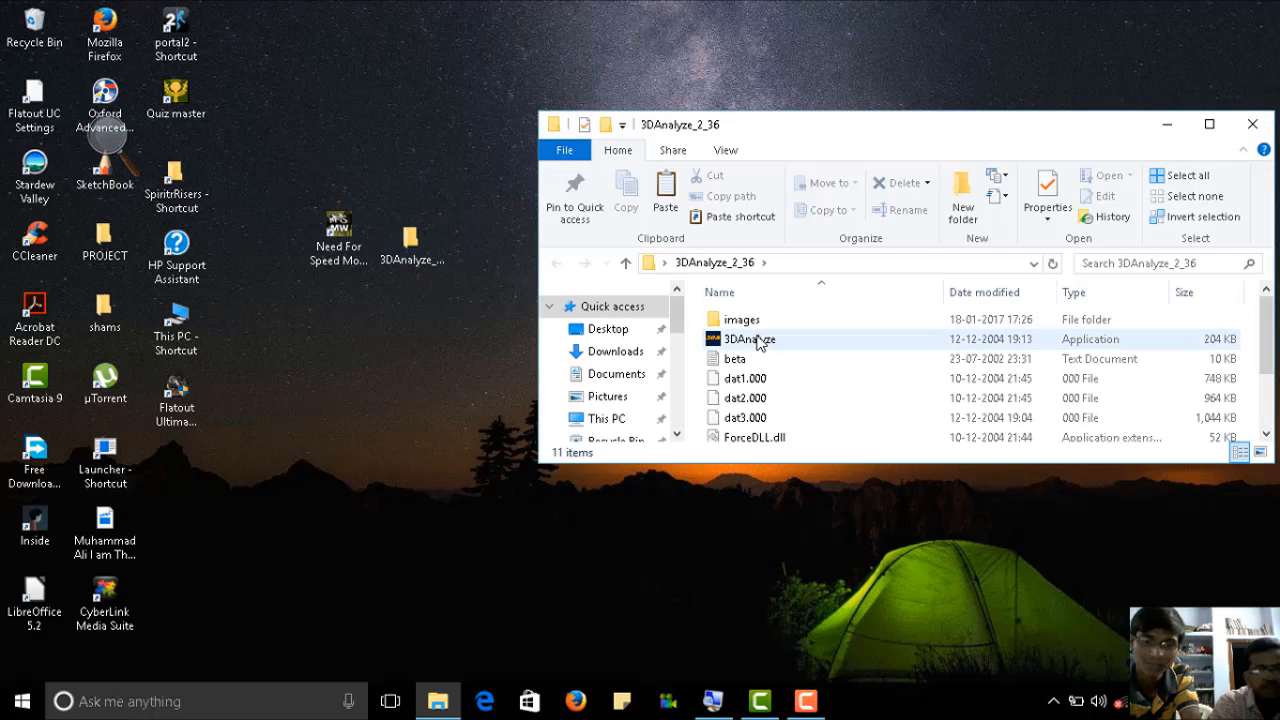
pyautogui.rightClick(748, 339)
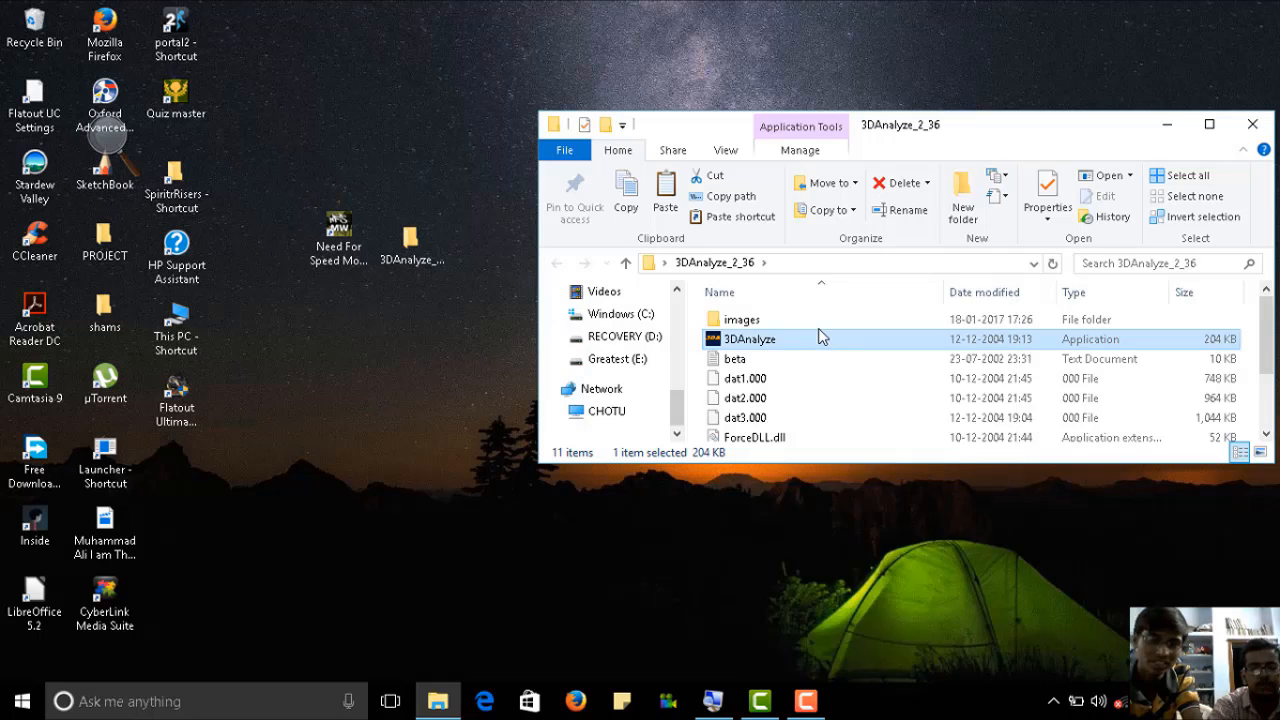
pyautogui.rightClick(750, 339)
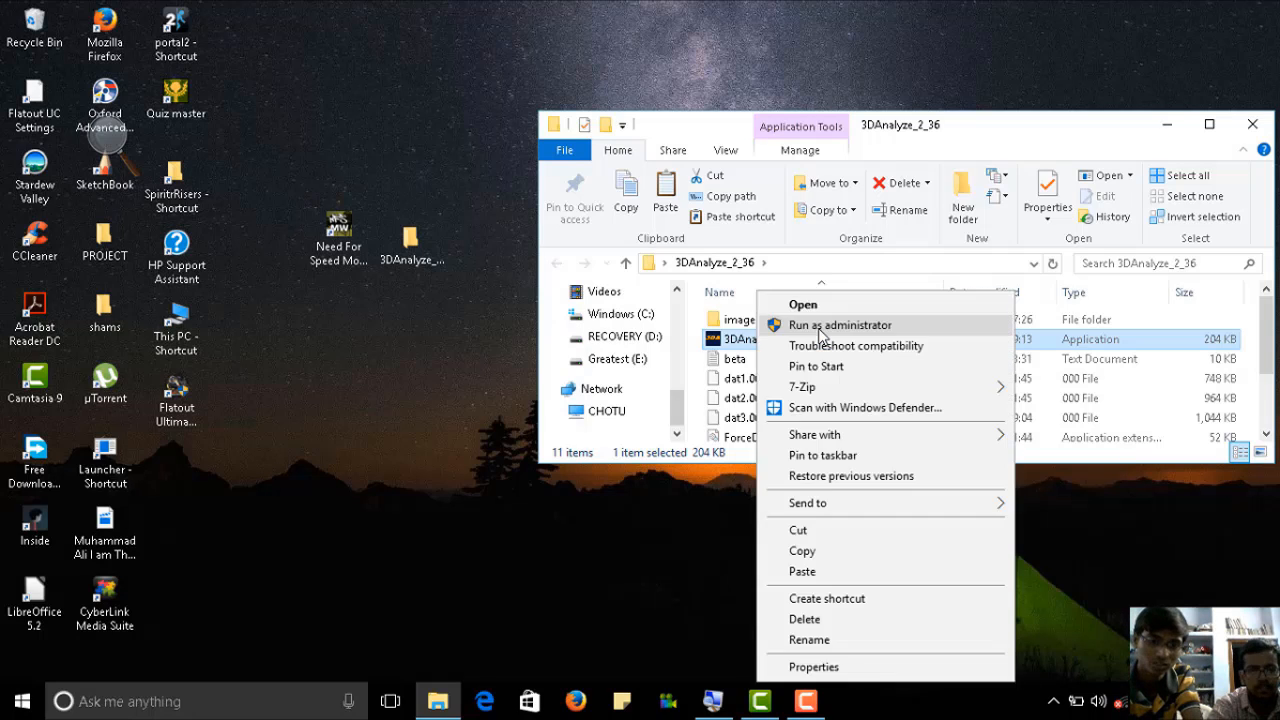
pyautogui.click(803, 304)
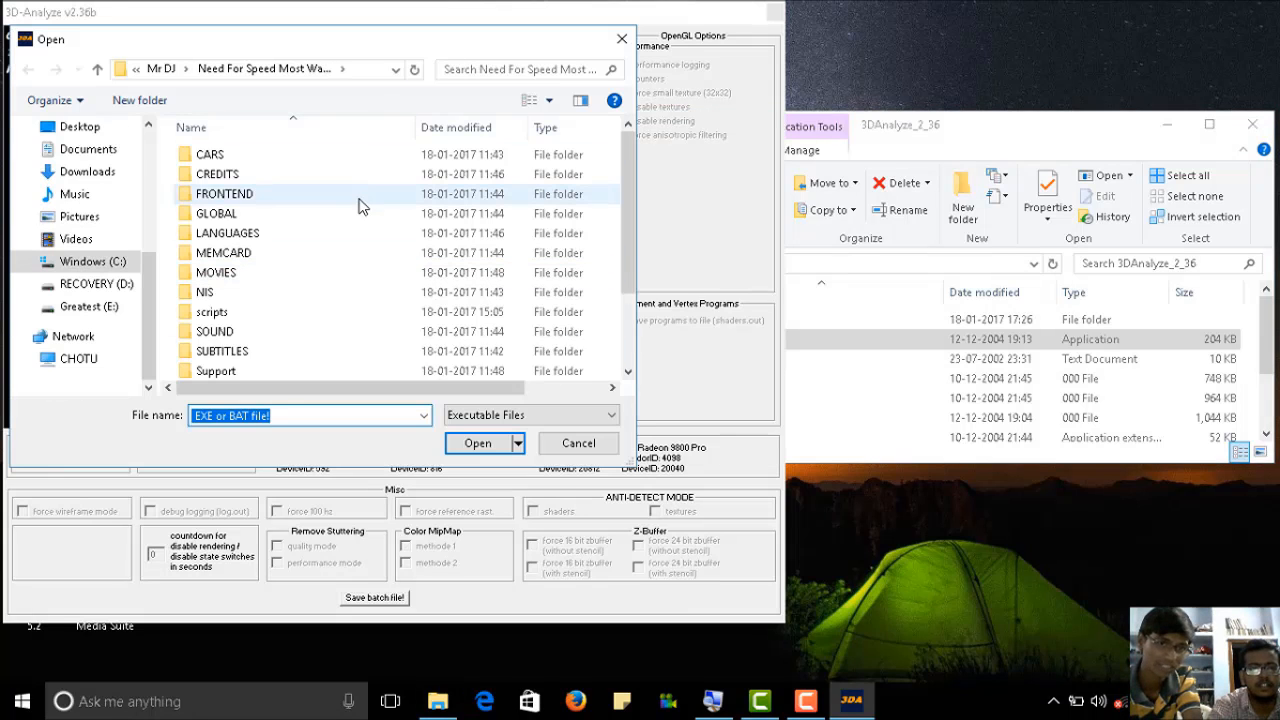
# Step: Pick speed.exe from the Need For Speed Most Wanted Black Edition folder as the target game
pyautogui.scroll(-3)
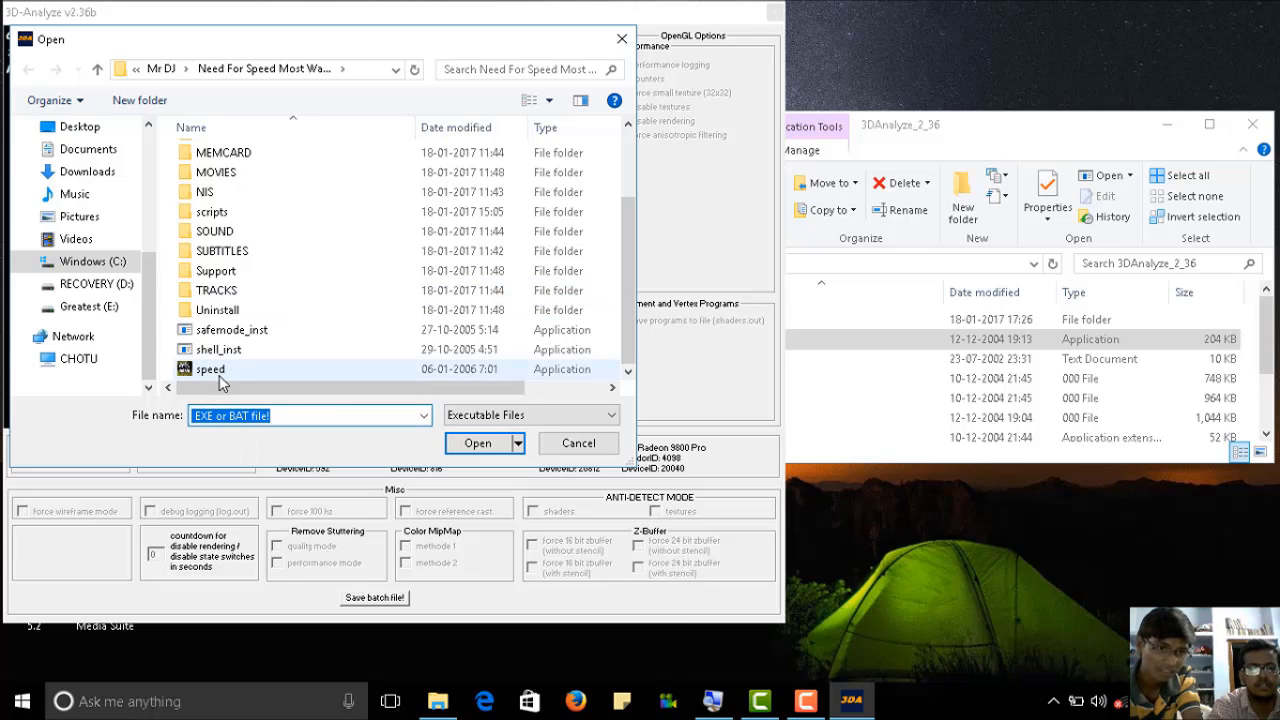
pyautogui.click(478, 443)
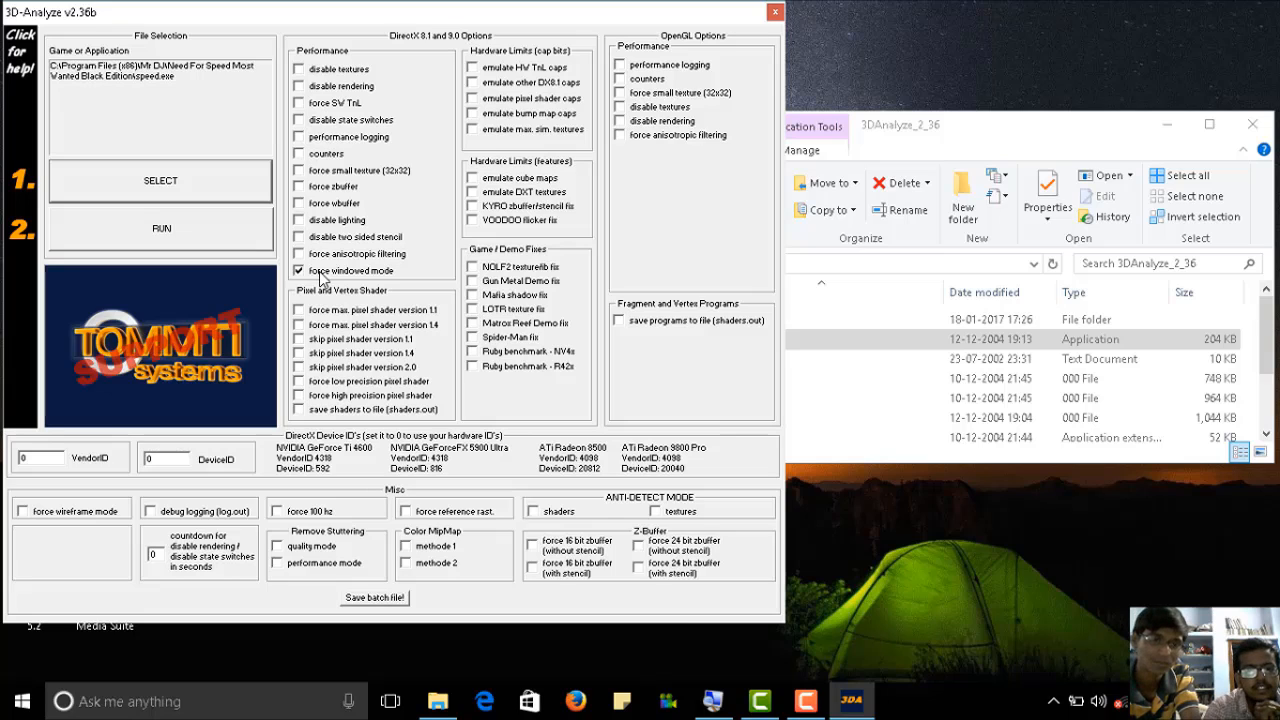
pyautogui.moveTo(160, 228)
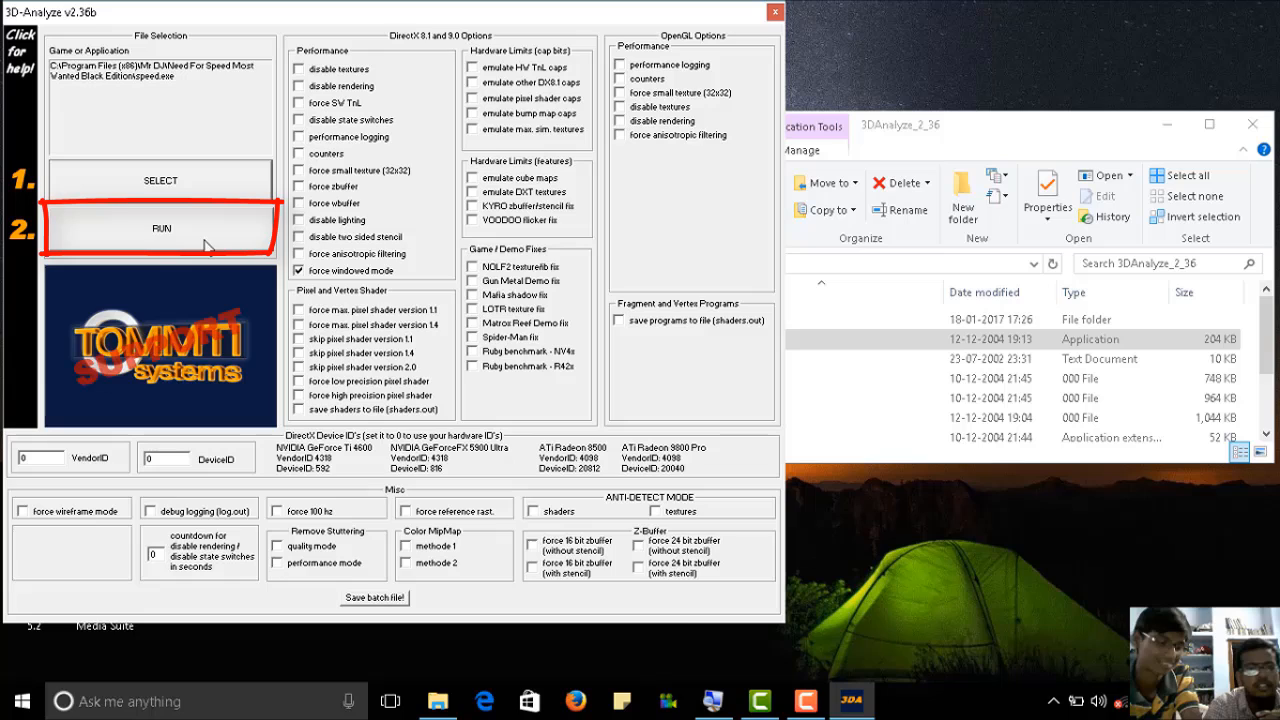
# Step: Run Need For Speed Most Wanted from 3D-Analyze in windowed mode
pyautogui.click(160, 228)
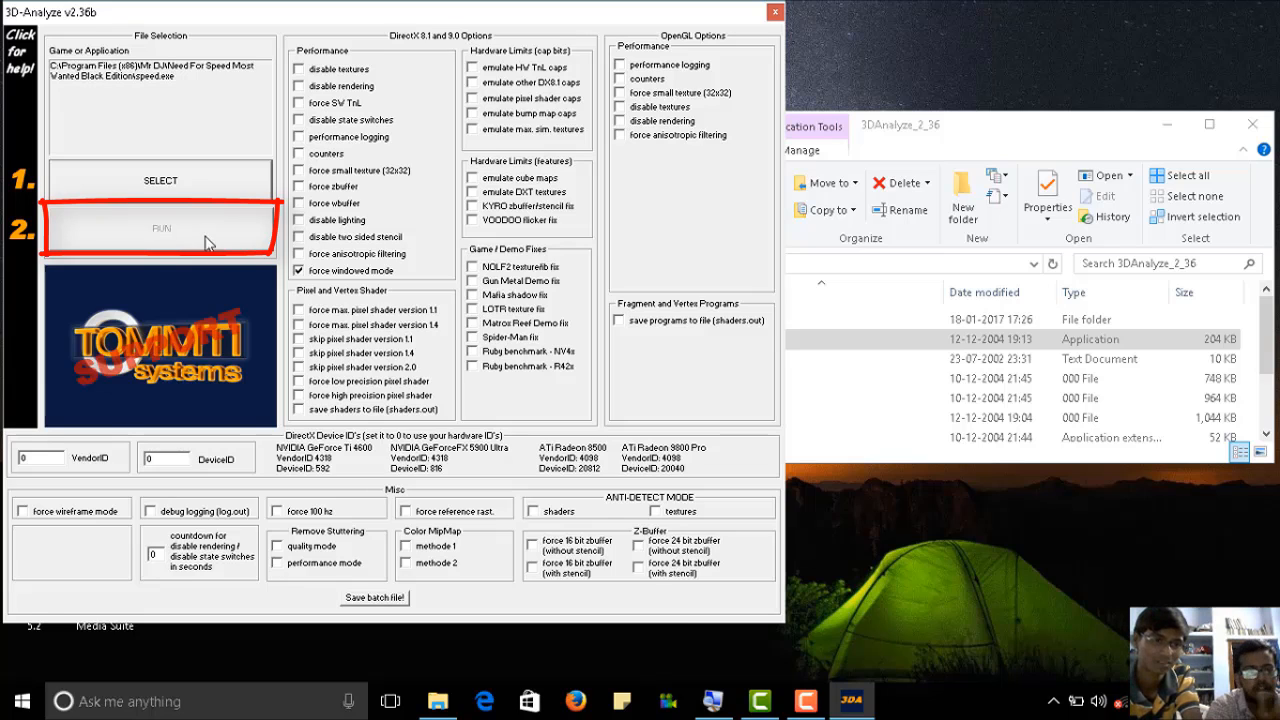
pyautogui.click(160, 228)
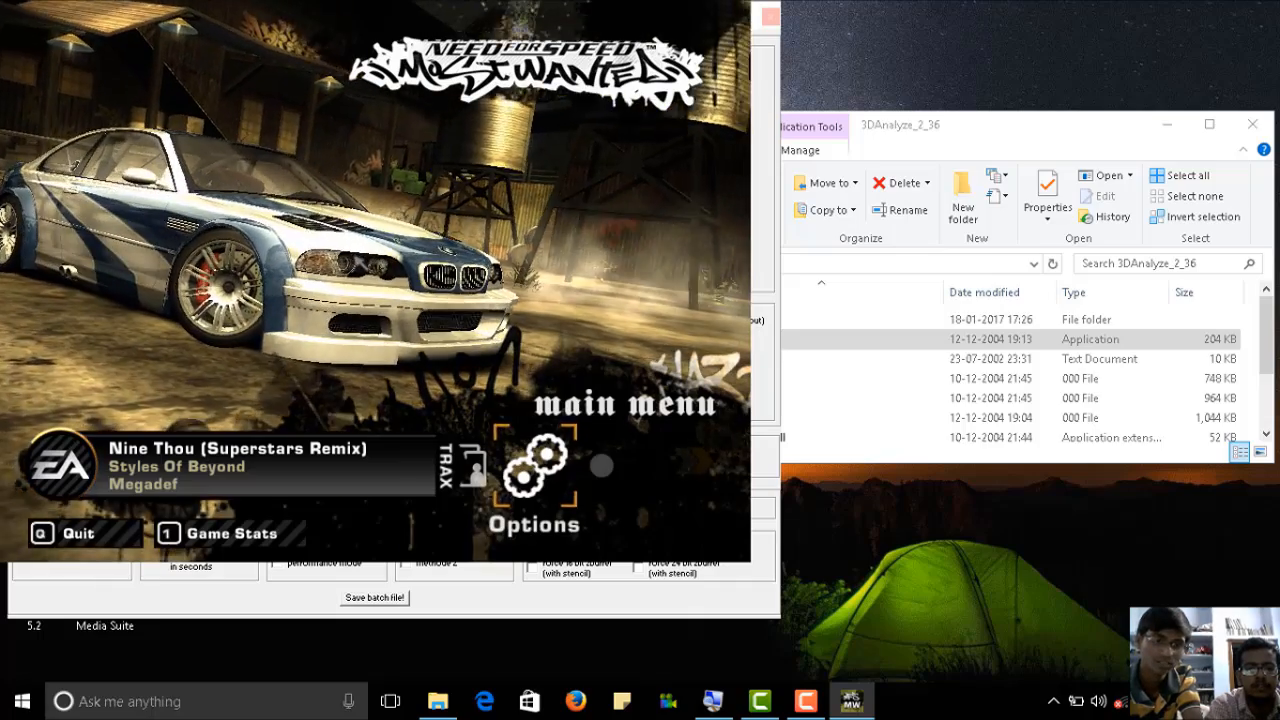
# Step: Change the game's video resolution from 800x600 to 1024x768 in Options
pyautogui.click(536, 490)
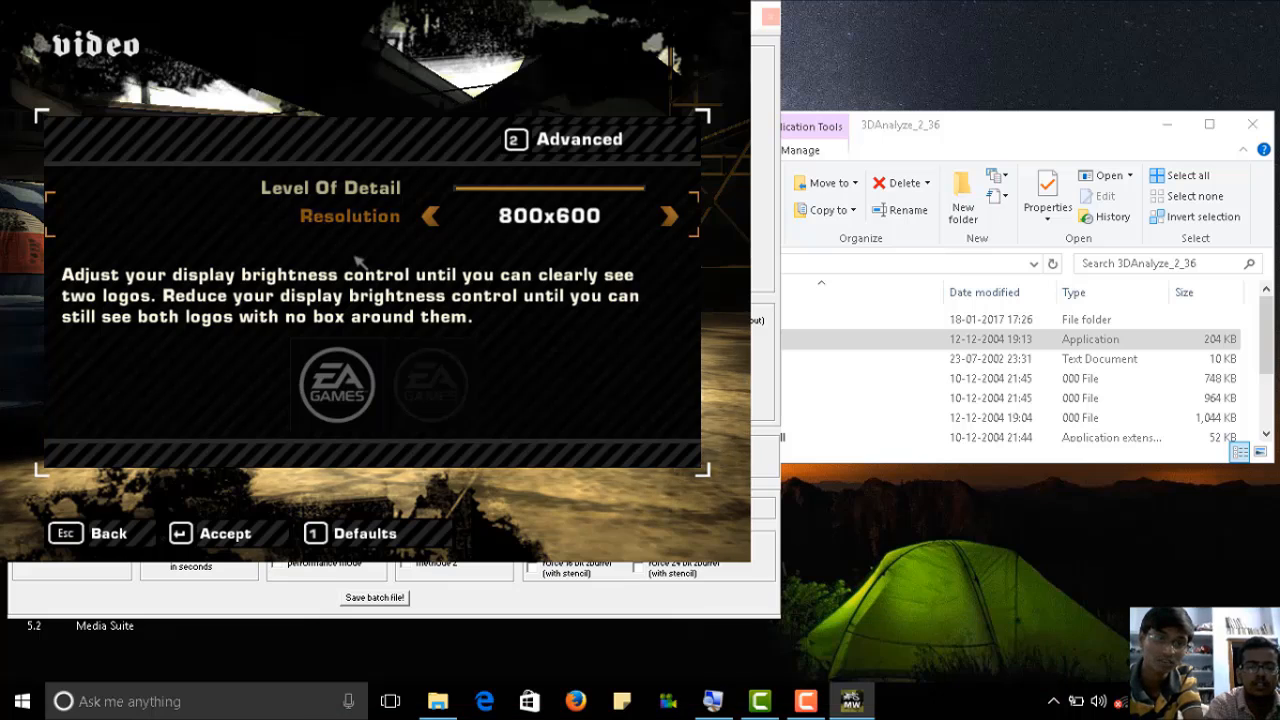
pyautogui.click(669, 216)
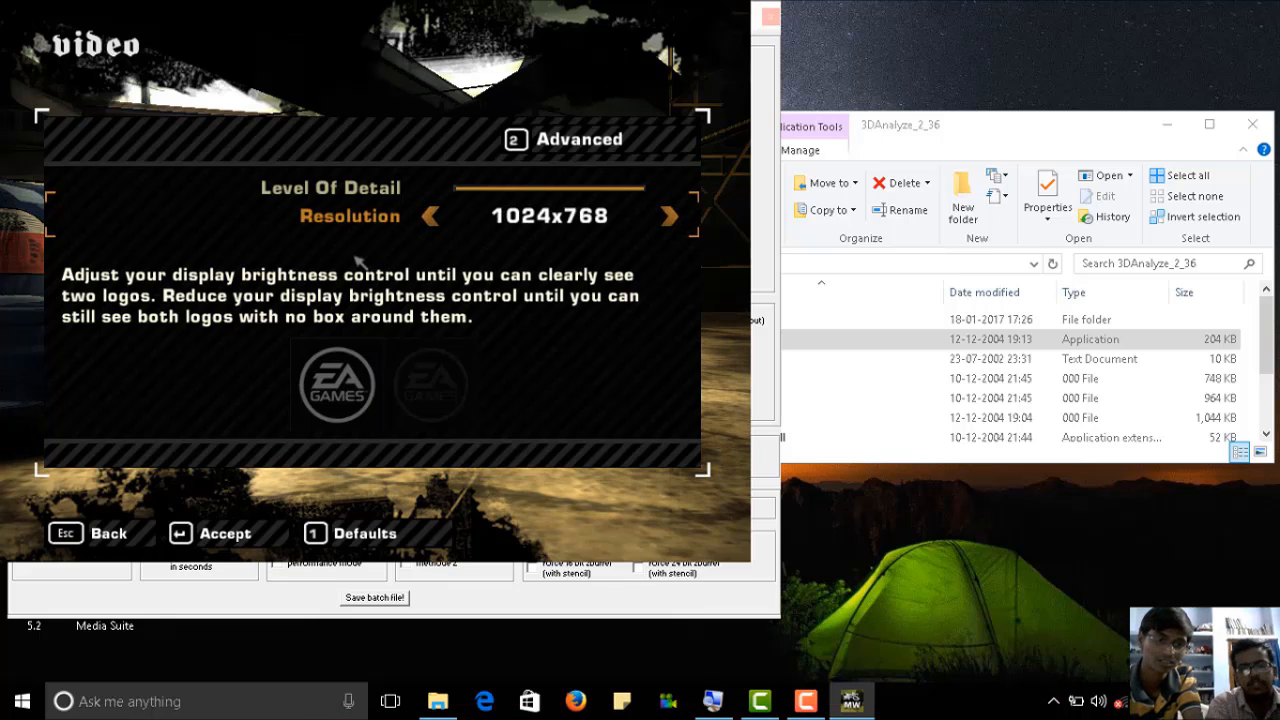